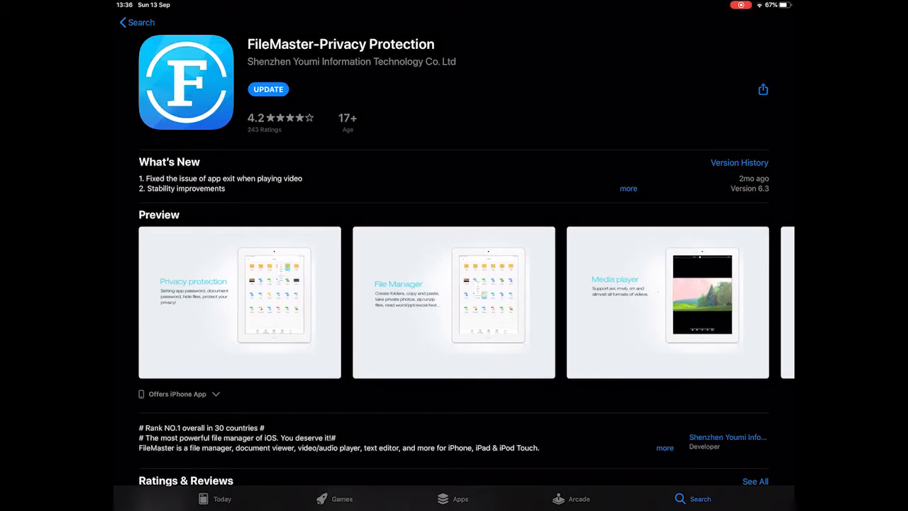
Step: Return to the Filemaster search results and open the FileMaster-Privacy Protection listing
left_click(136, 23)
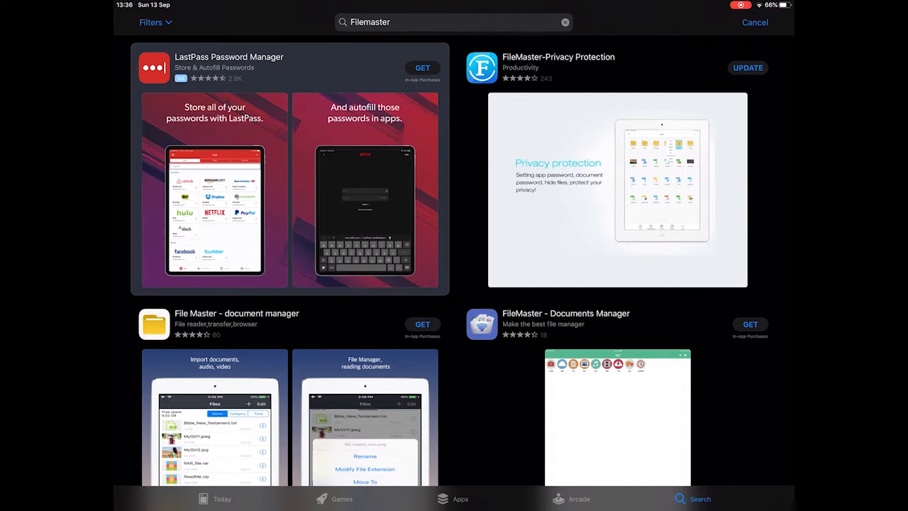
left_click(558, 56)
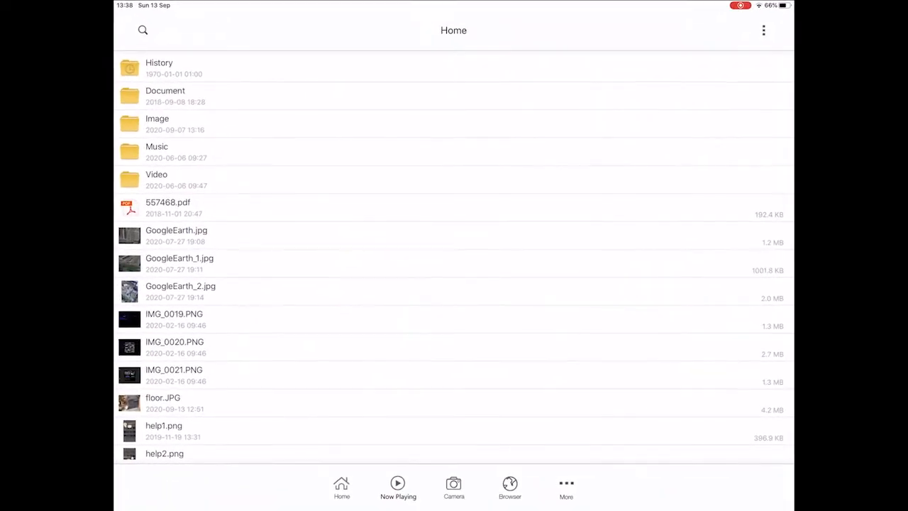
left_click(763, 30)
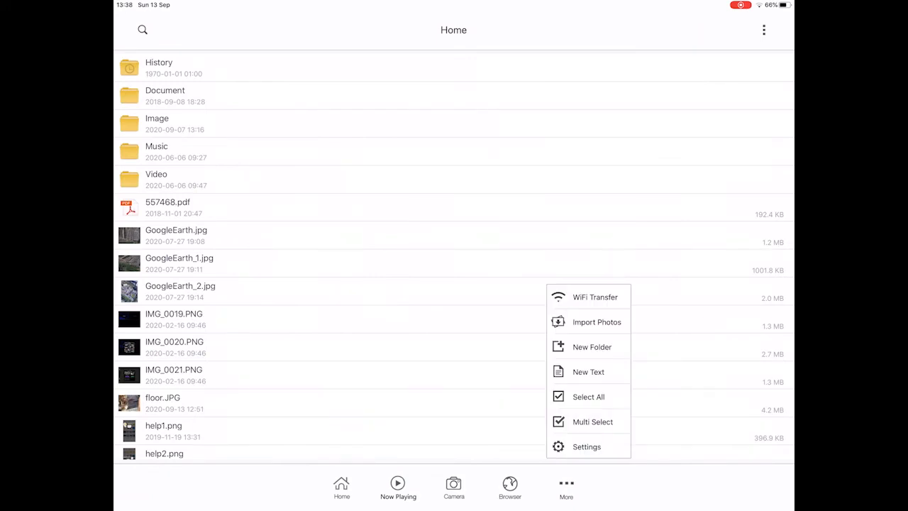
left_click(596, 321)
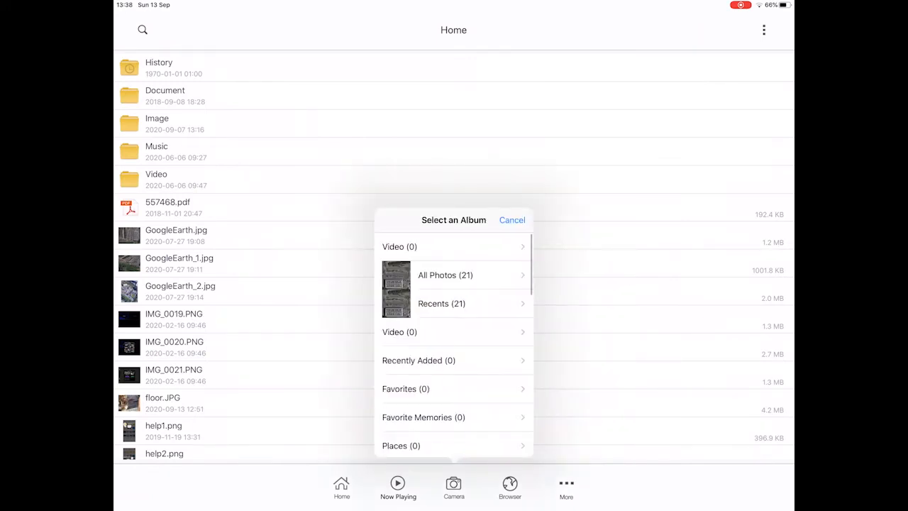
left_click(446, 276)
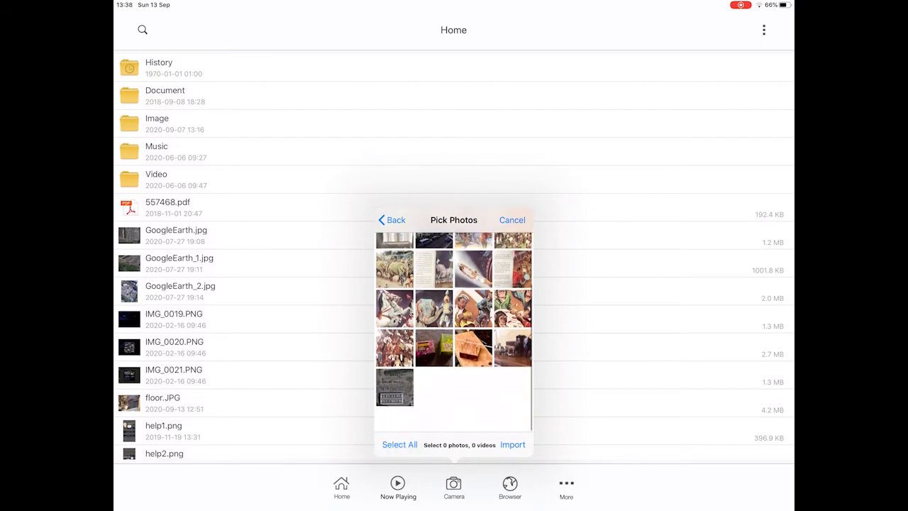
scroll("up", 3)
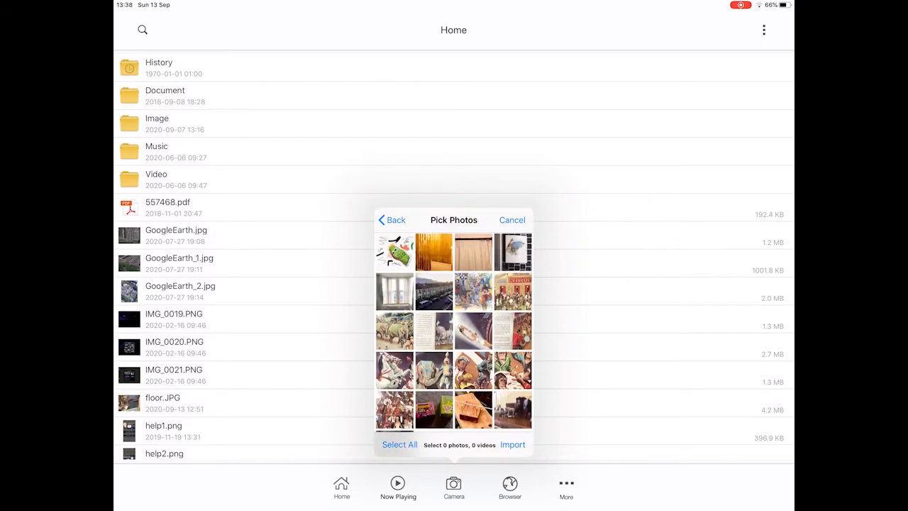
scroll("down", 3)
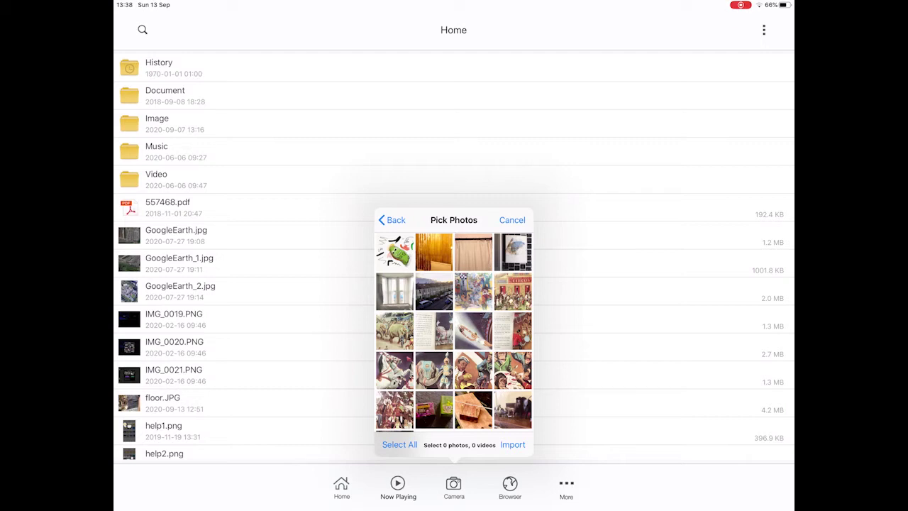
left_click(513, 220)
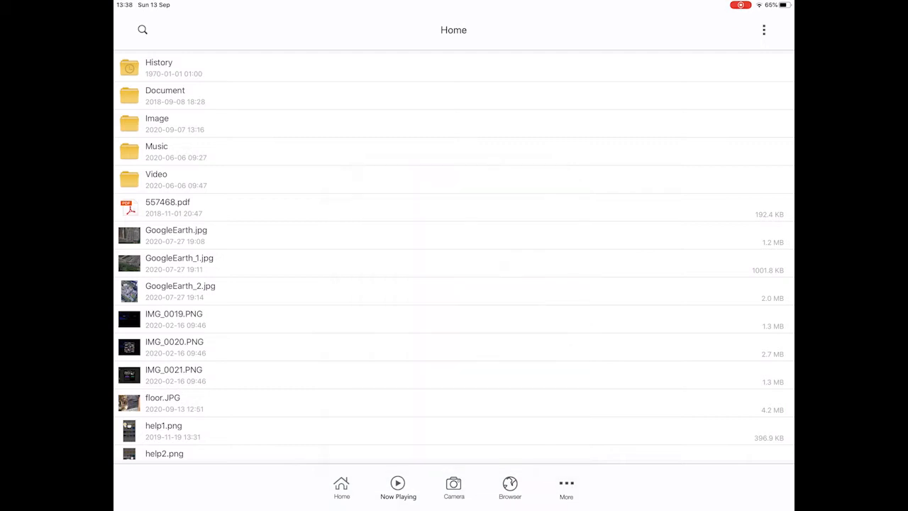
Step: Open the 'Who is Creative Media?' bookmark in FileMaster's built-in browser
left_click(511, 488)
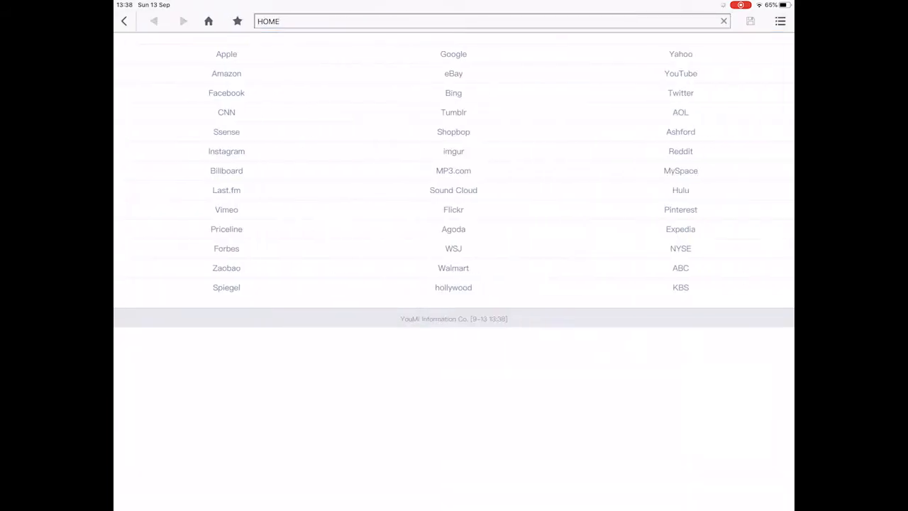
left_click(237, 21)
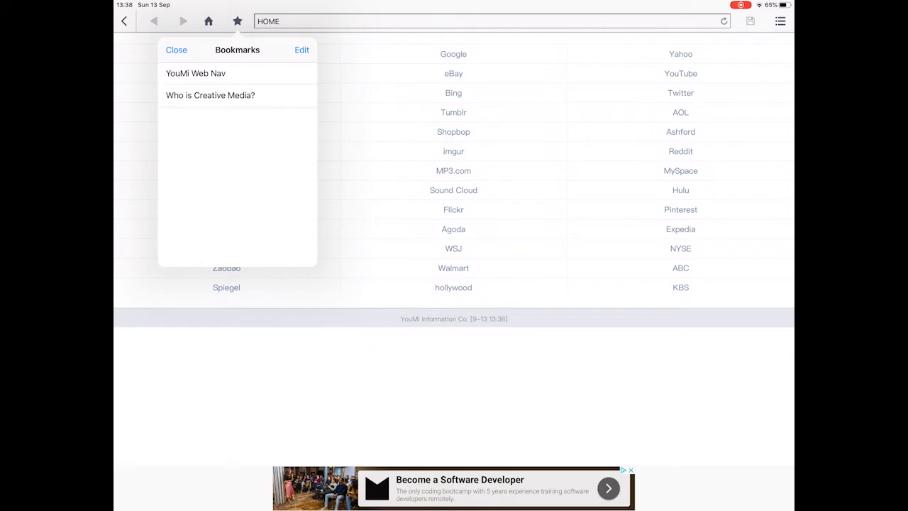
left_click(210, 95)
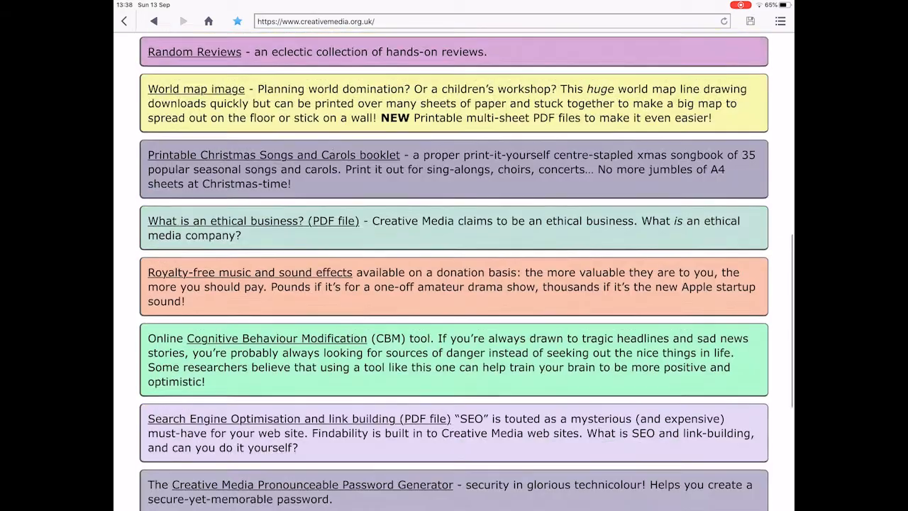
scroll("up", 3)
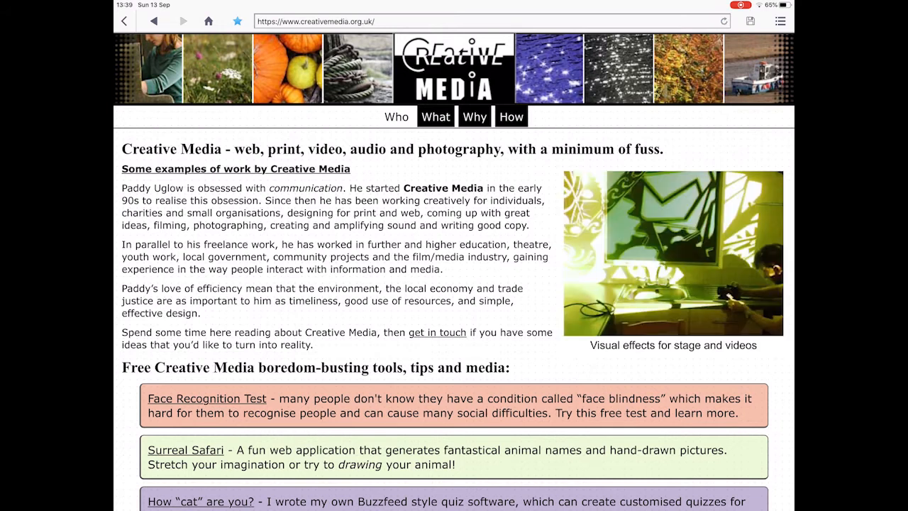
Step: Save the Creative Media web page as a PDF and dismiss the success alert
left_click(750, 21)
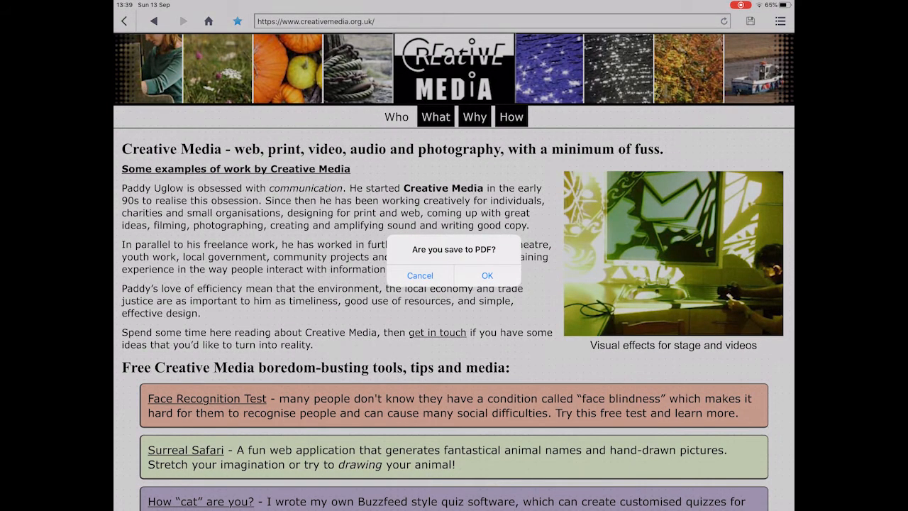
left_click(420, 275)
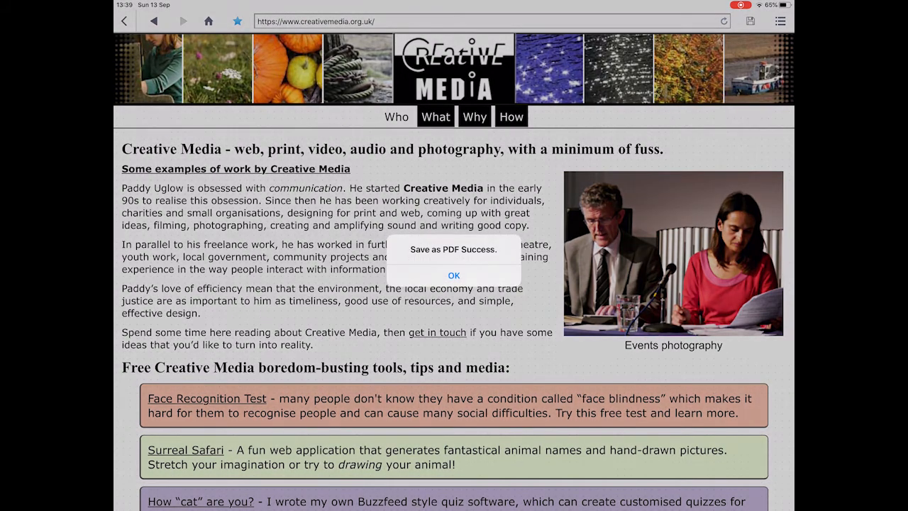
left_click(454, 276)
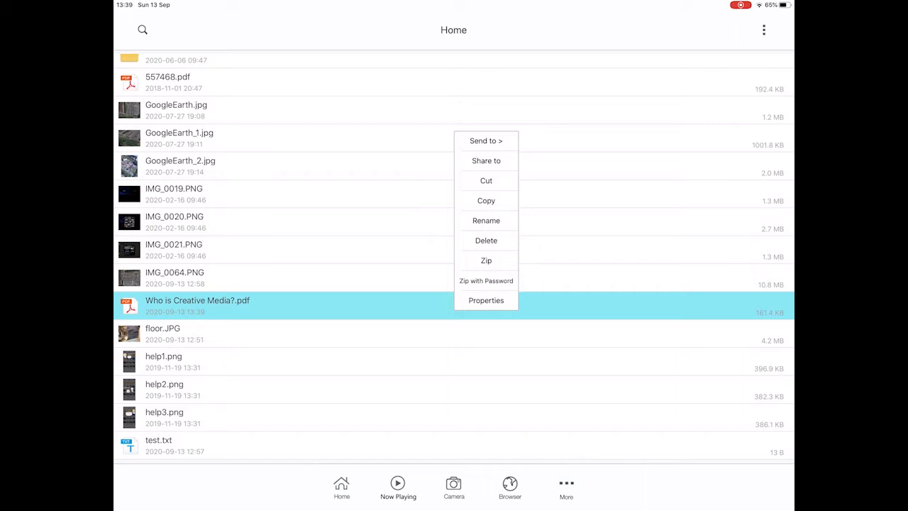
Step: Start emailing the 'Who is Creative Media?.pdf' file, then discard the draft message
left_click(486, 140)
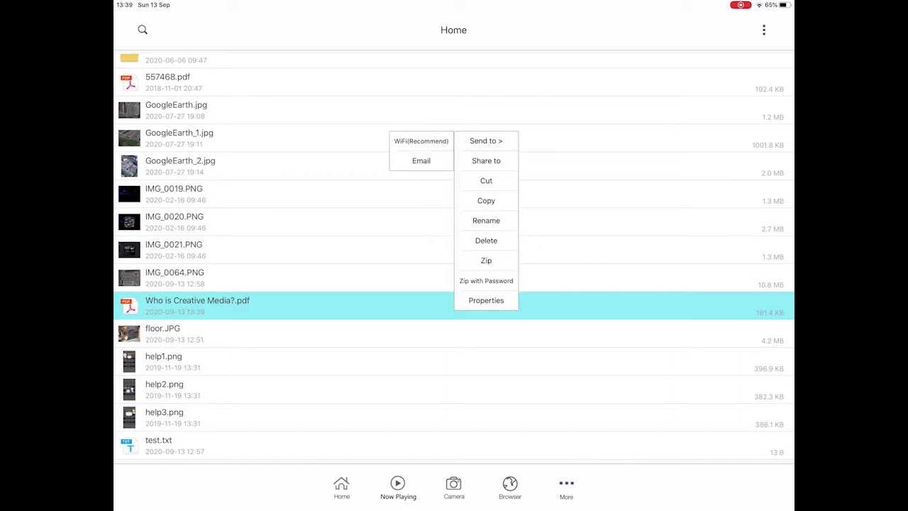
left_click(420, 160)
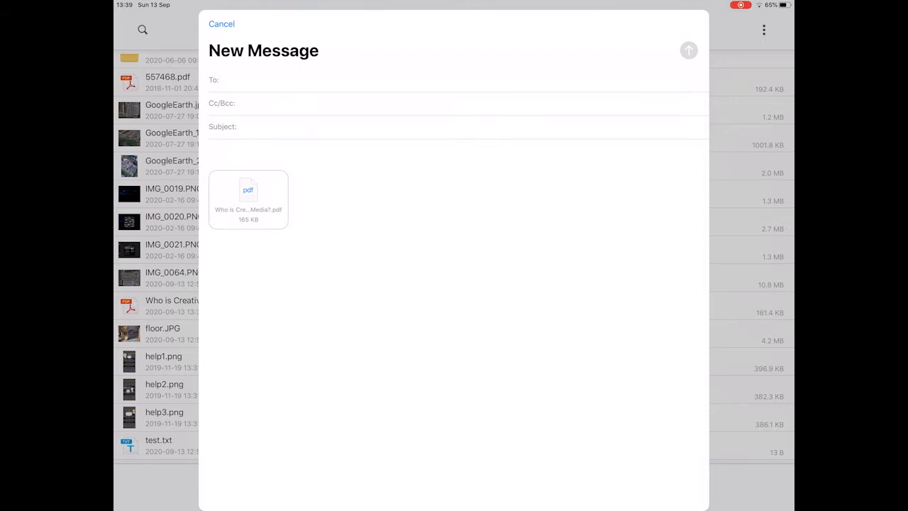
left_click(221, 23)
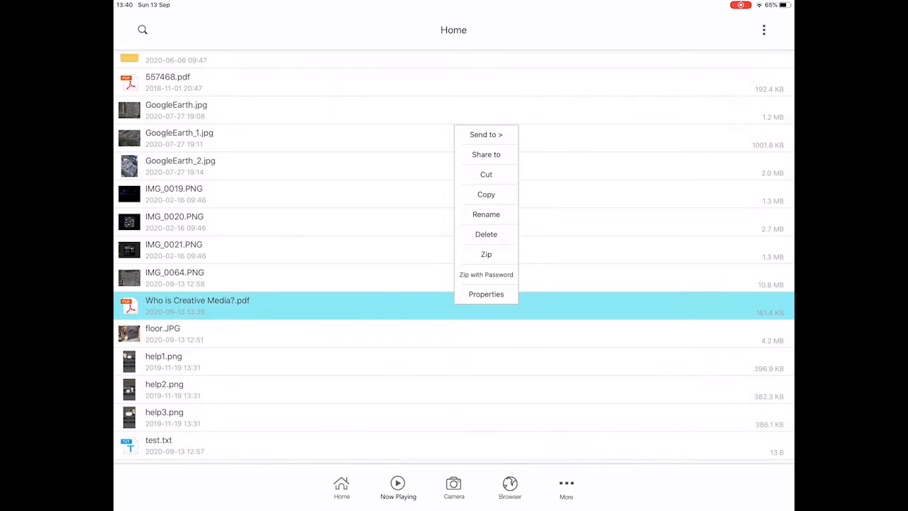
Step: View the PDF's file properties (161.4 KB) and return to the file list
left_click(485, 294)
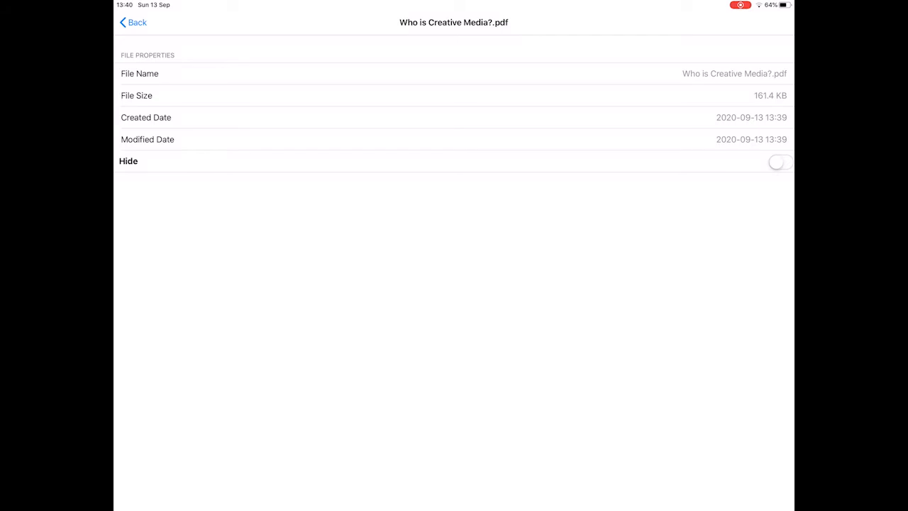
left_click(780, 161)
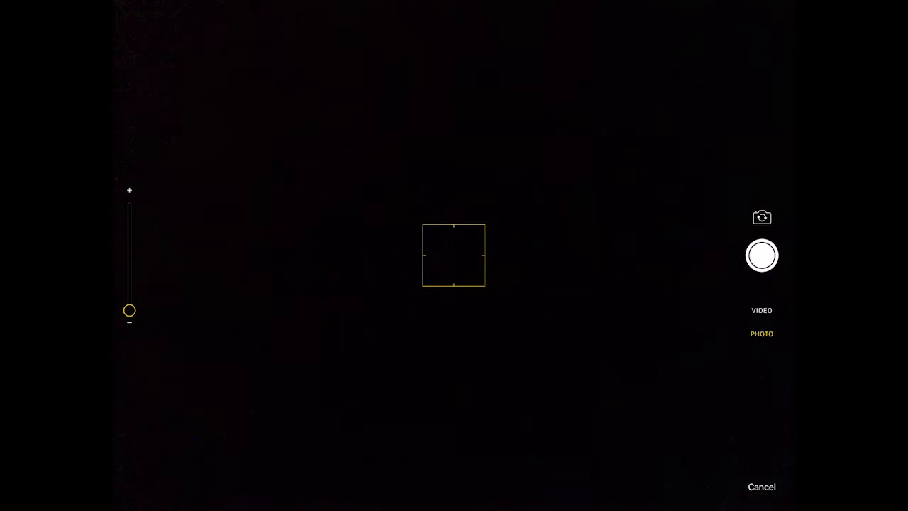
Step: Show the Home file list with its folders and files
left_click(760, 487)
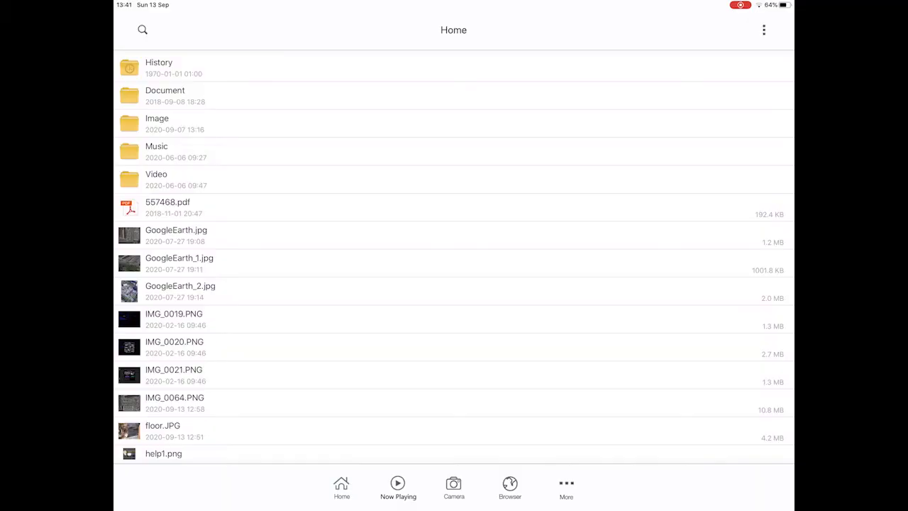
Step: View the currently playing song and browse the Music Faves playlist, then return to the playlists
left_click(398, 489)
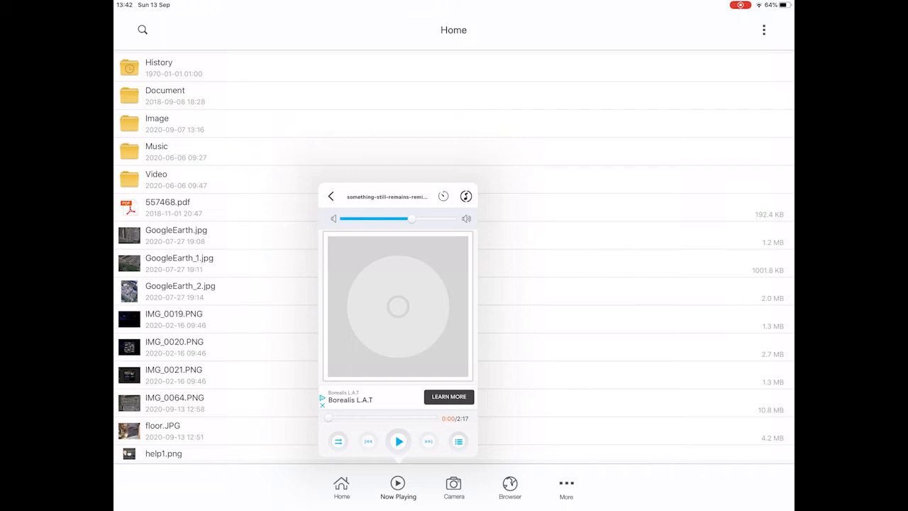
left_click(459, 442)
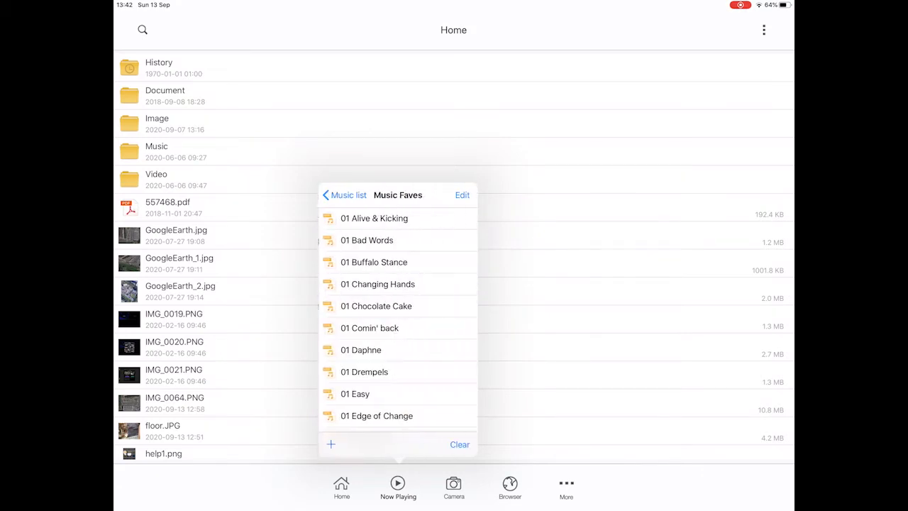
scroll("down", 3)
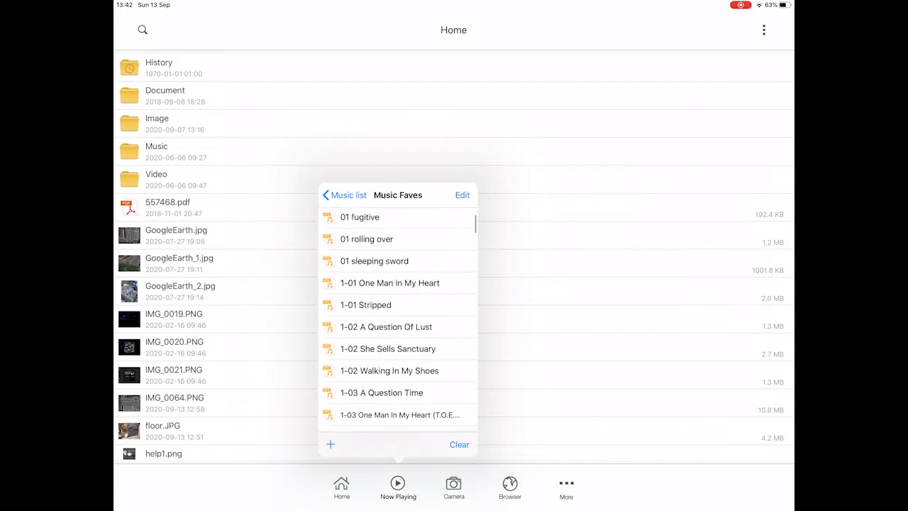
scroll("down", 3)
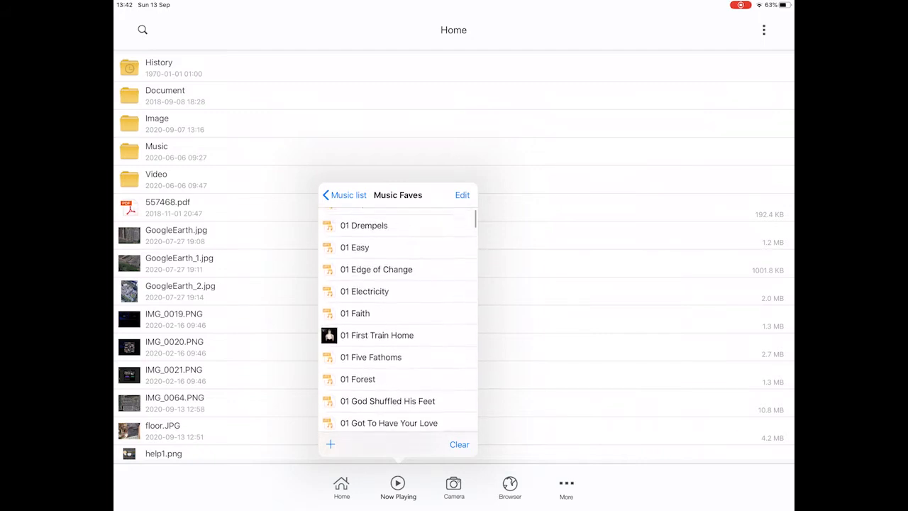
left_click(347, 196)
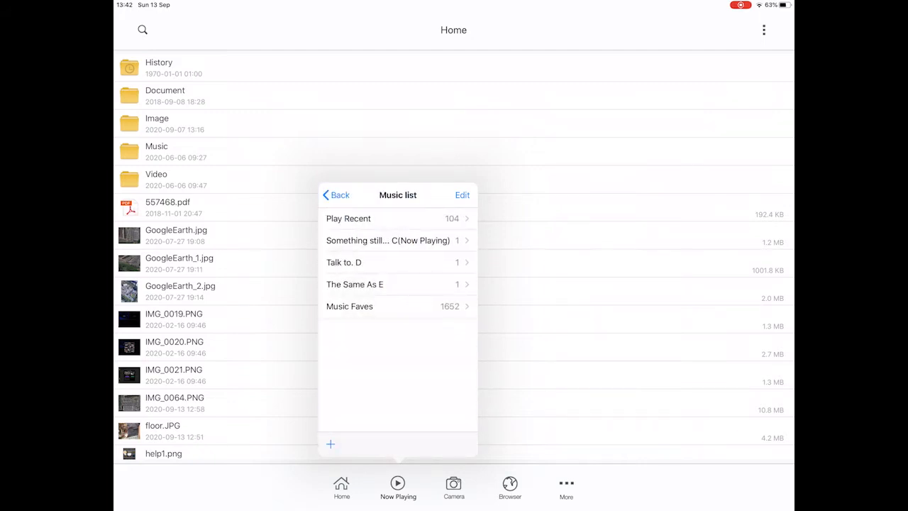
Step: Play the only track in The Same As E playlist
left_click(355, 284)
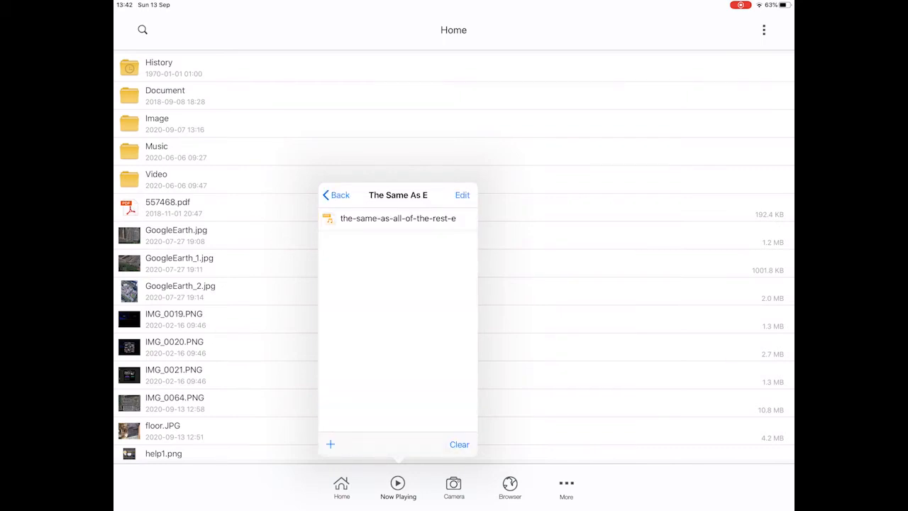
left_click(397, 219)
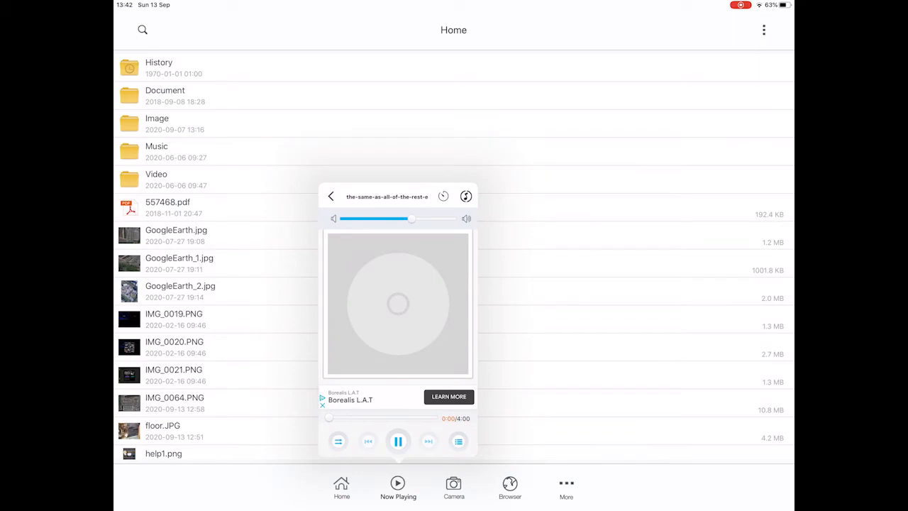
left_click(398, 441)
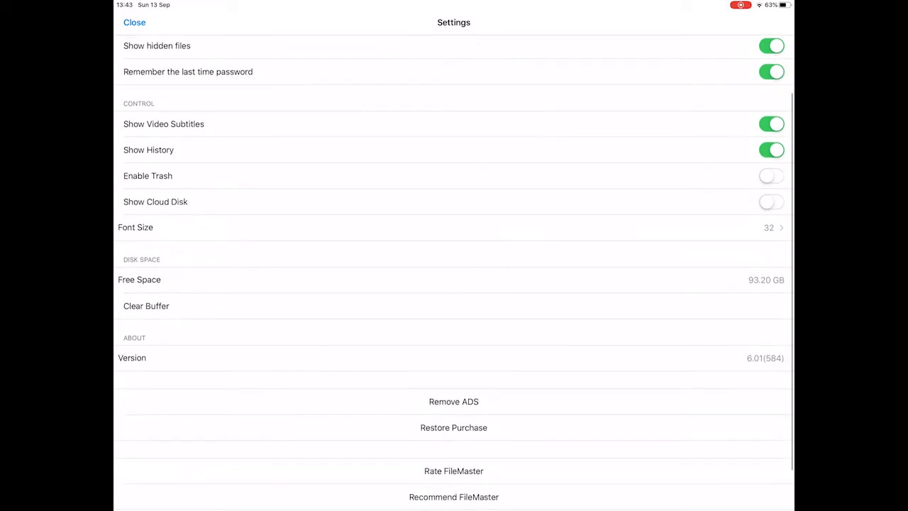
scroll("down", 3)
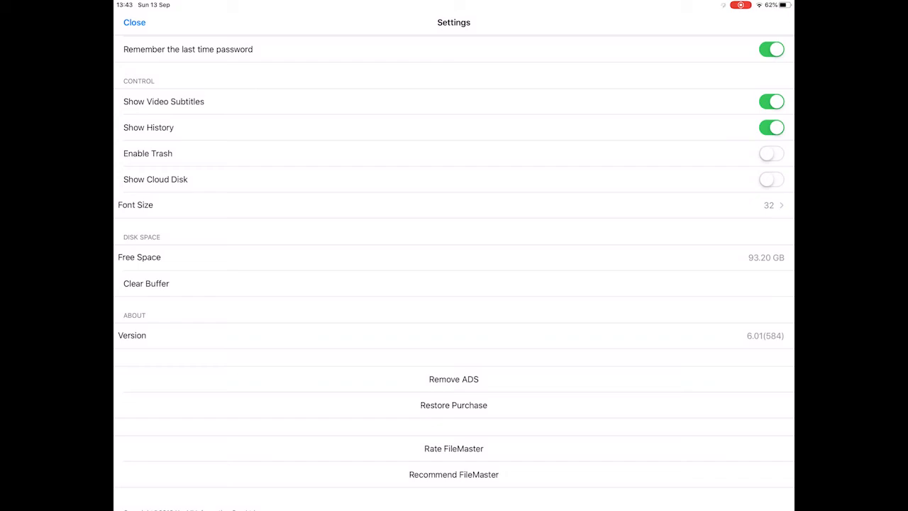
left_click(772, 179)
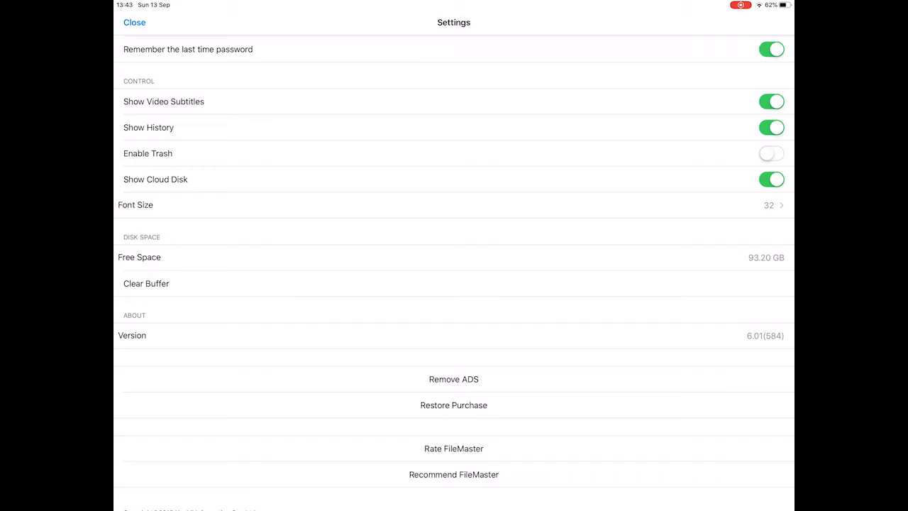
left_click(772, 179)
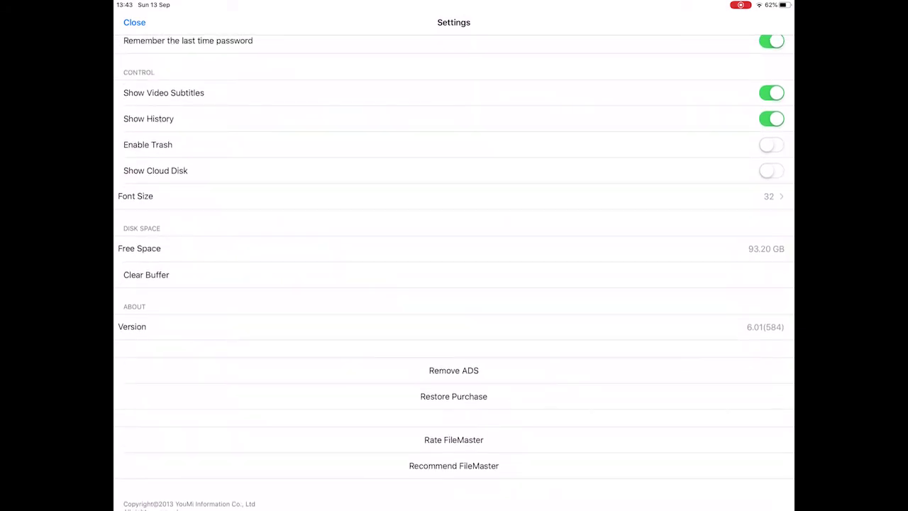
left_click(134, 23)
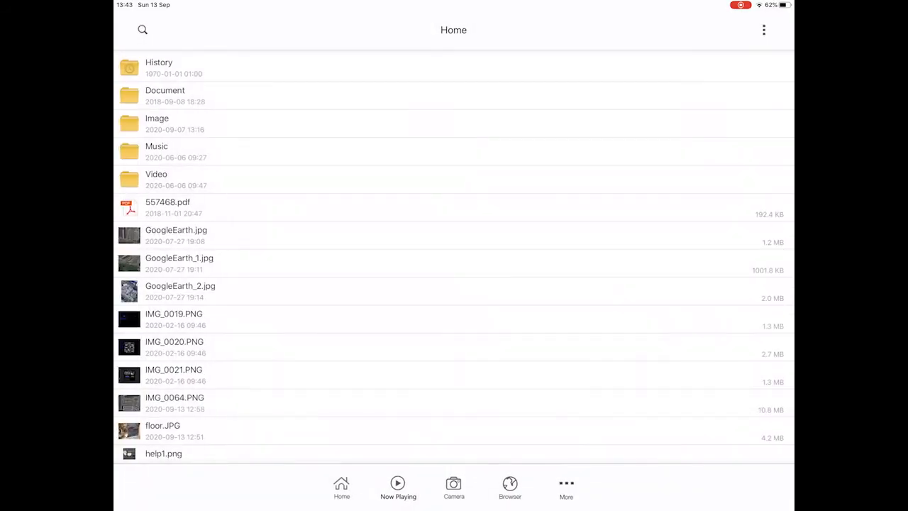
Step: Start WiFi Transfer from the More menu so the iPad's files are reachable from a computer
left_click(764, 30)
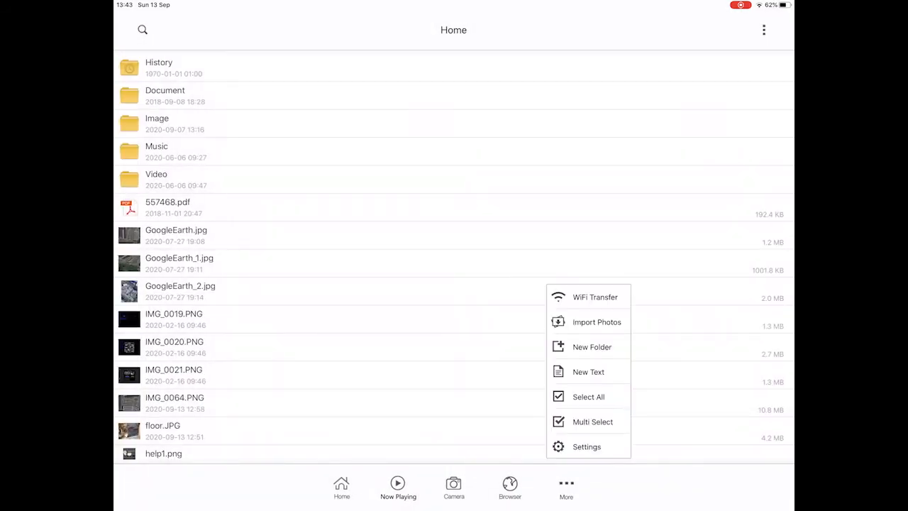
left_click(595, 297)
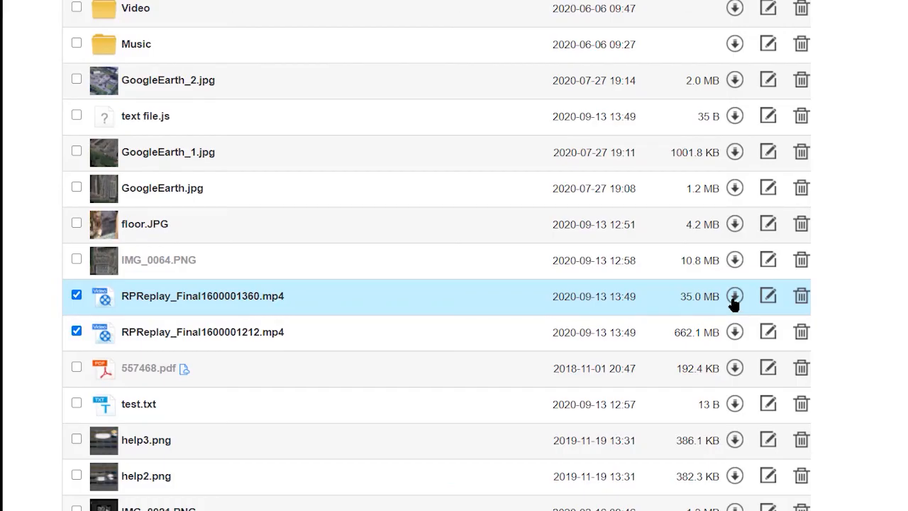
mouse_move(768, 296)
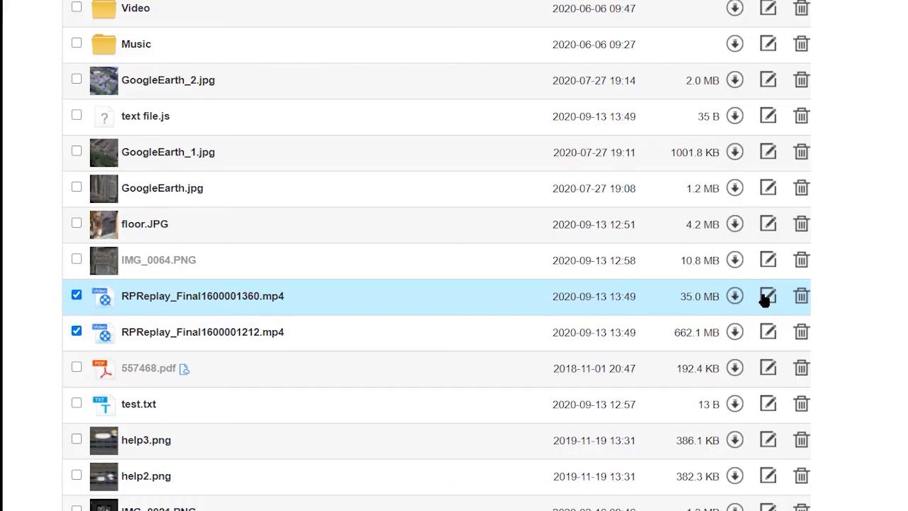
mouse_move(801, 297)
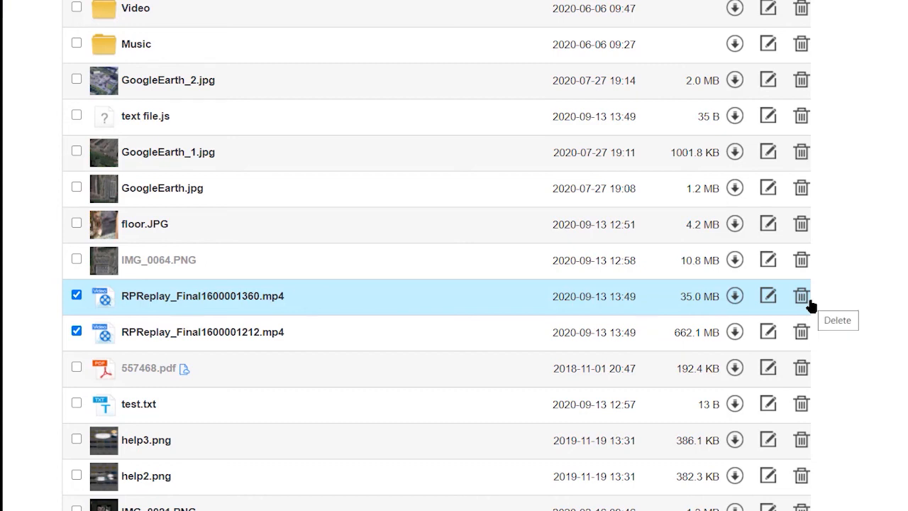
mouse_move(727, 306)
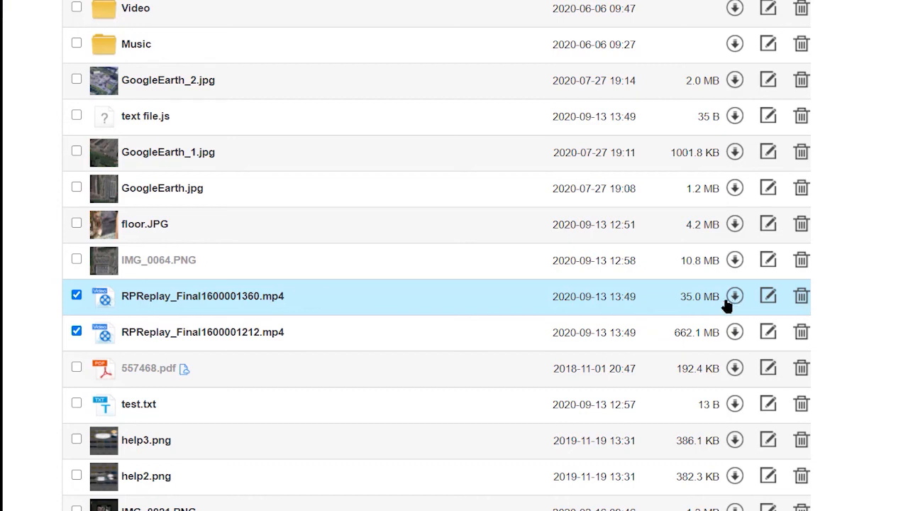
mouse_move(735, 297)
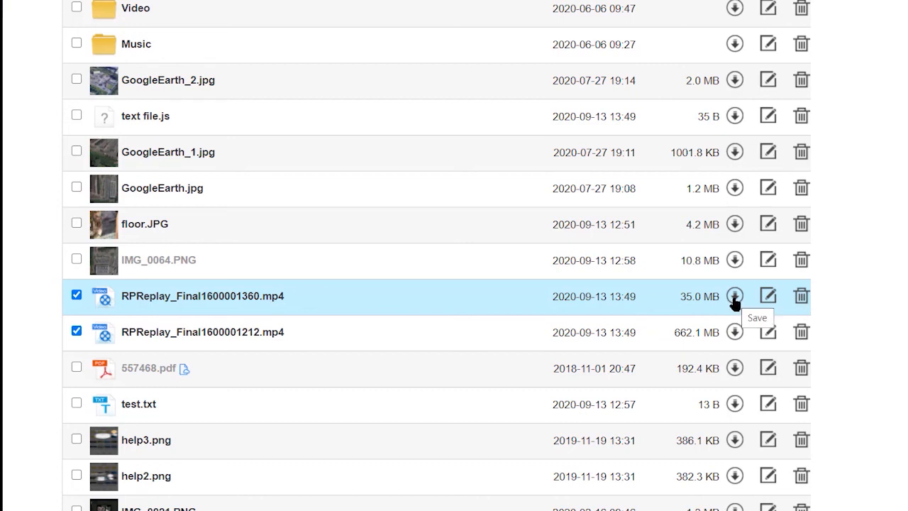
Step: Download the two checked RPReplay mp4 videos to the laptop
left_click(735, 297)
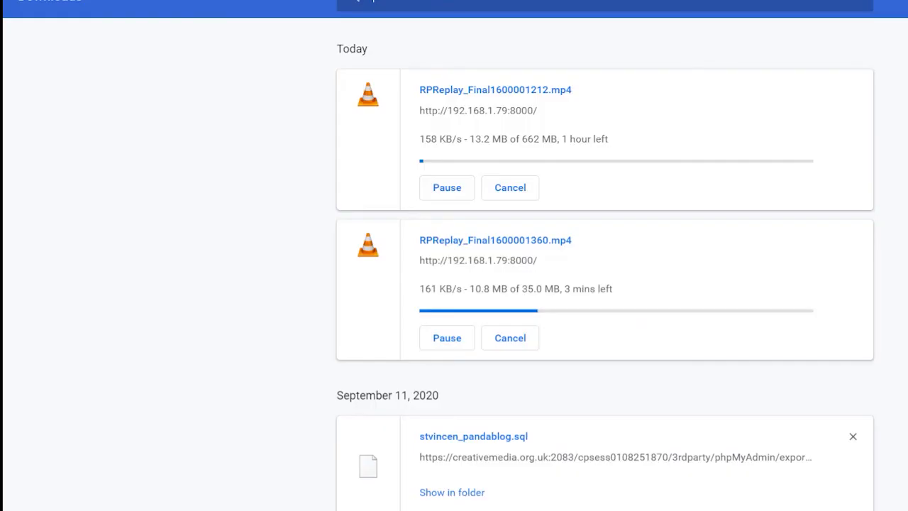